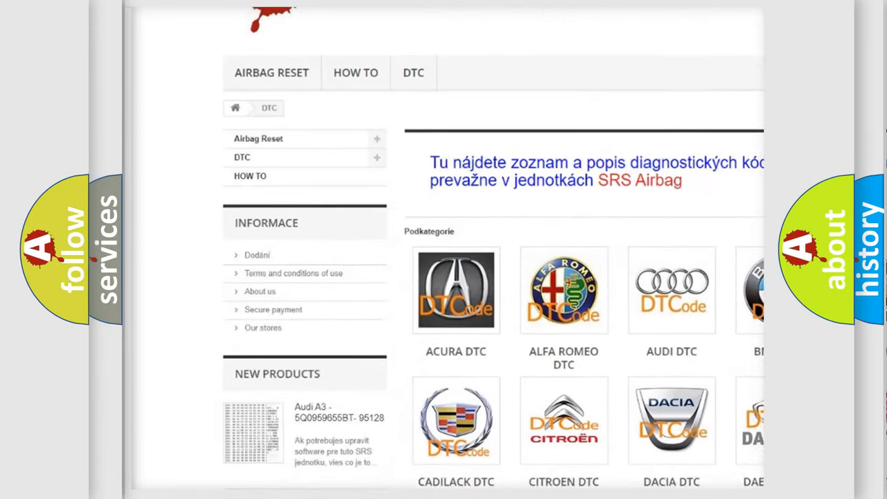
pyautogui.scroll(-3)
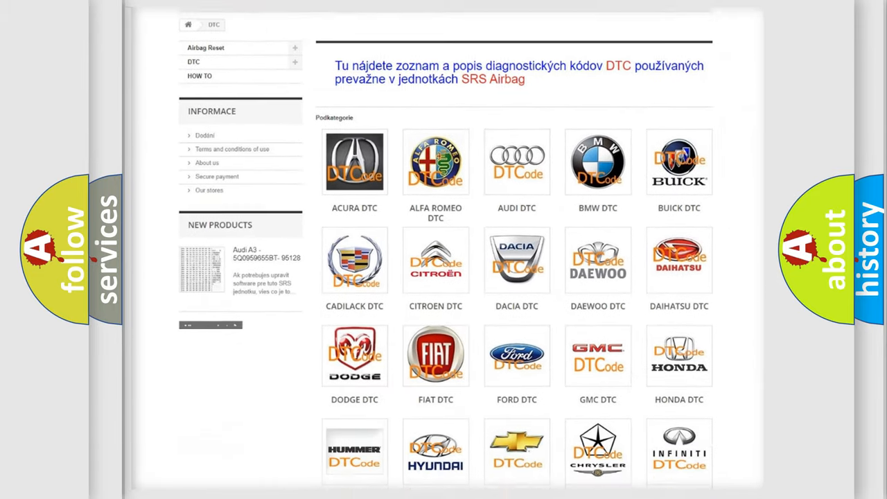
pyautogui.scroll(-3)
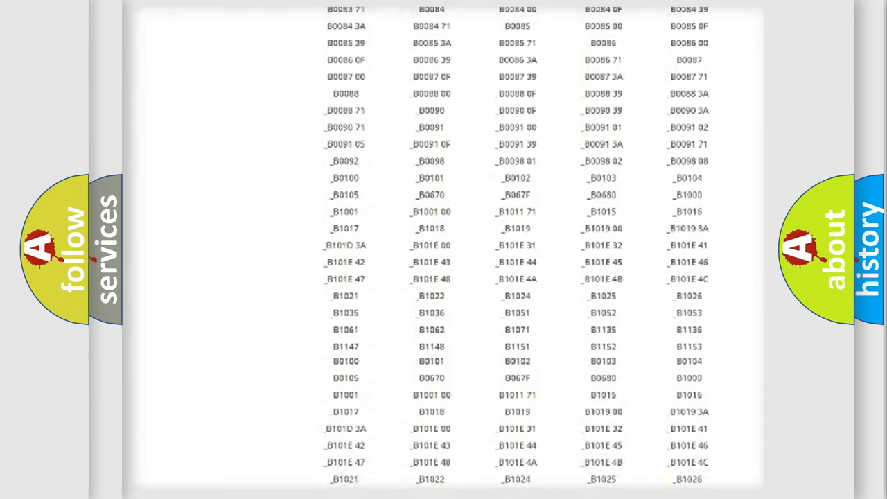
pyautogui.scroll(3)
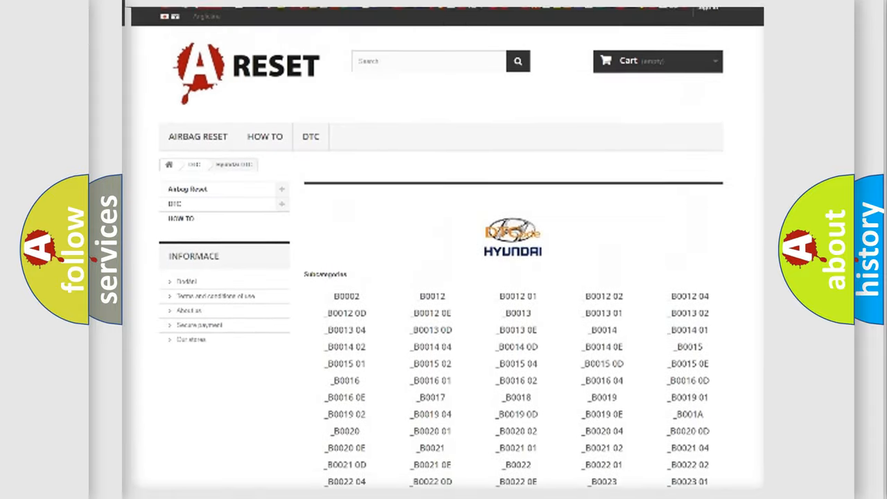